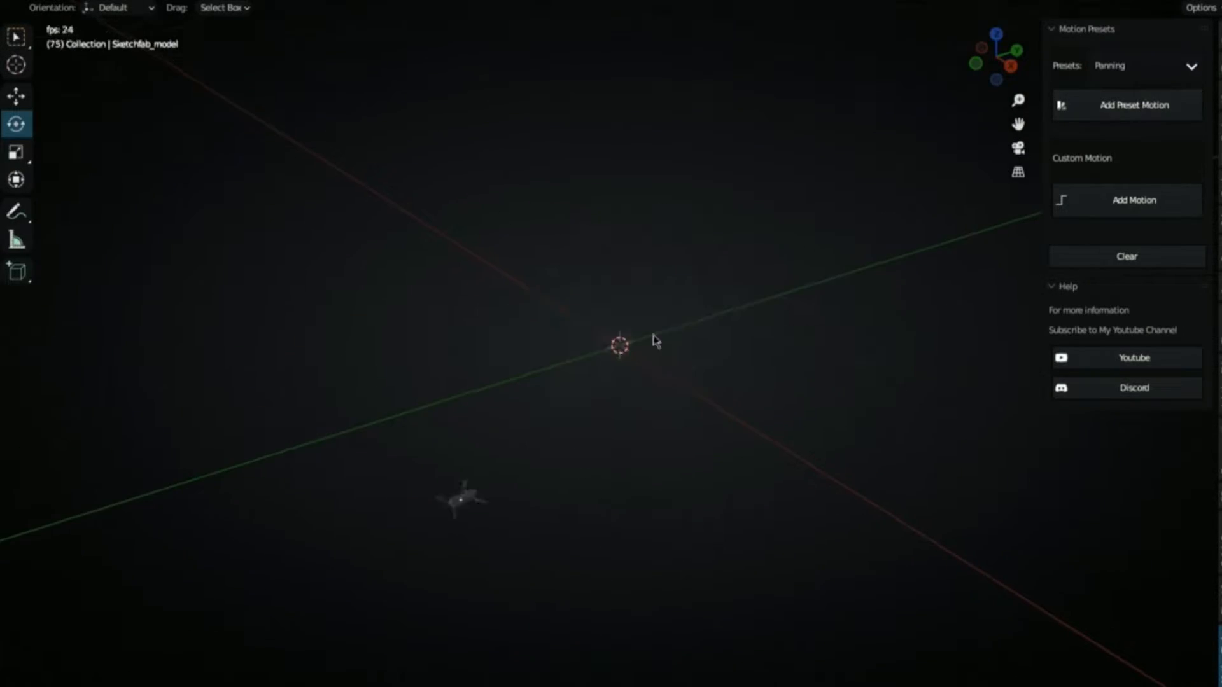
- Show the camera motion preset list with Chaos, Panning, Looking and Stable options
left_click(1142, 67)
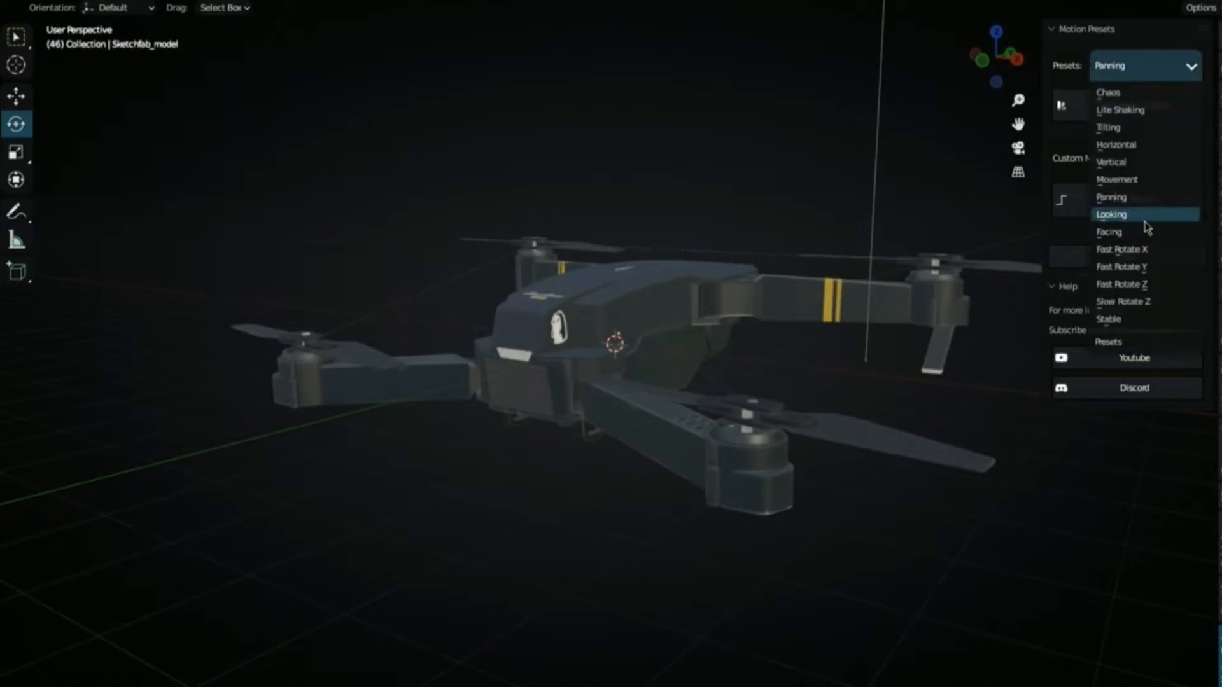